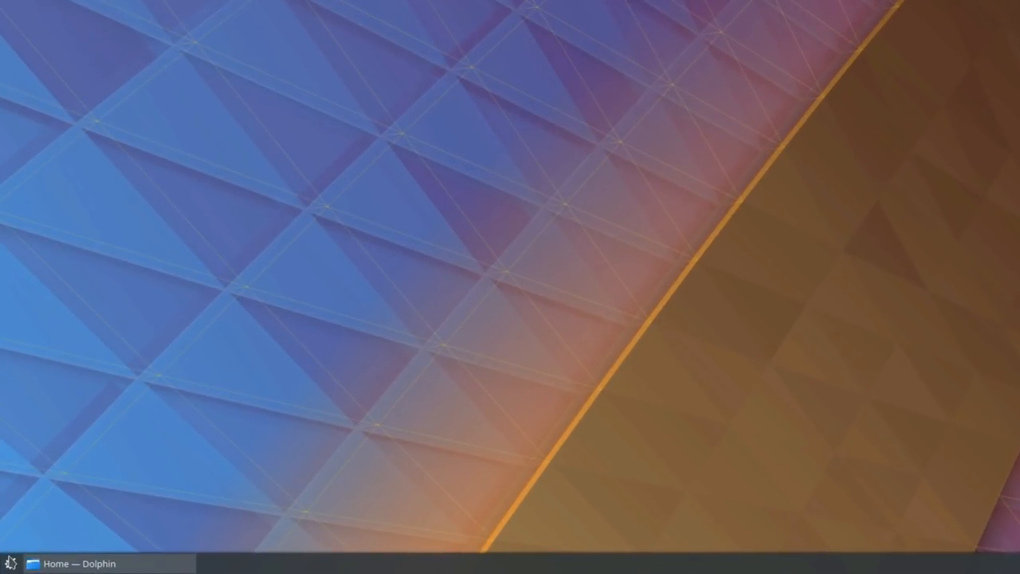
Restore the Home folder Dolphin window from the taskbar.
left_click(10, 563)
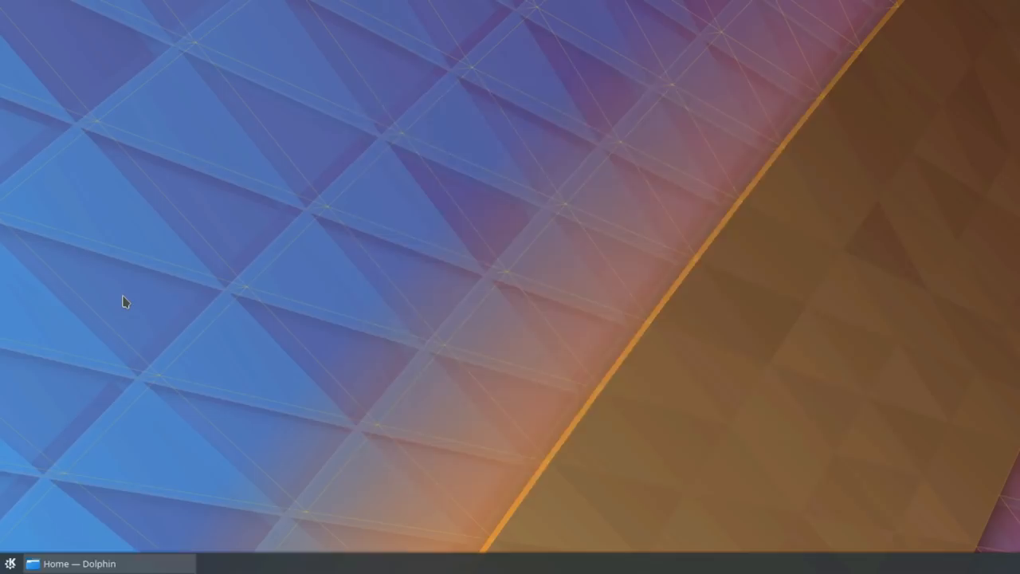
left_click(72, 564)
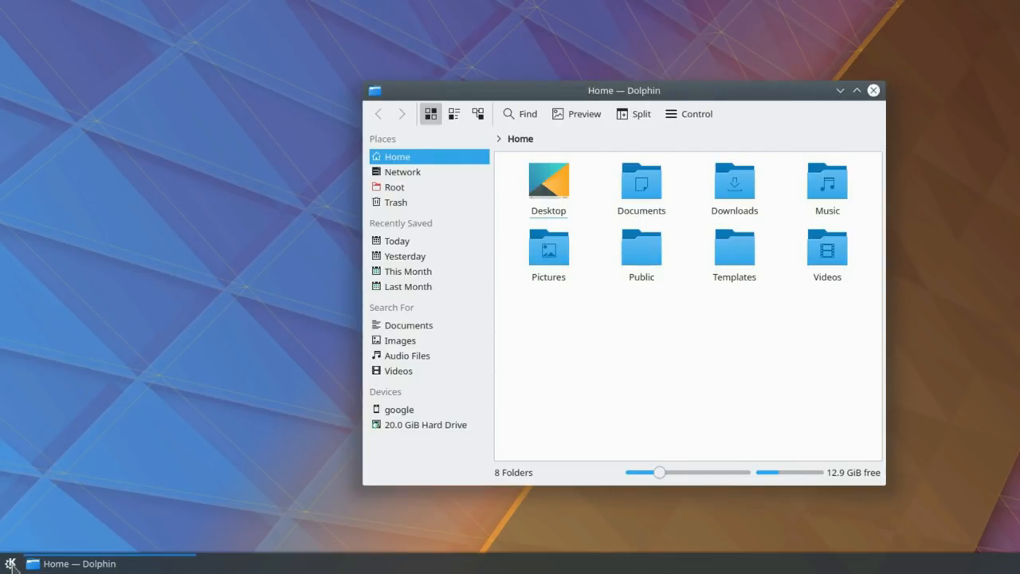
Switch from Dolphin to the Kubuntu installer's Keyboard layout page.
left_click(10, 564)
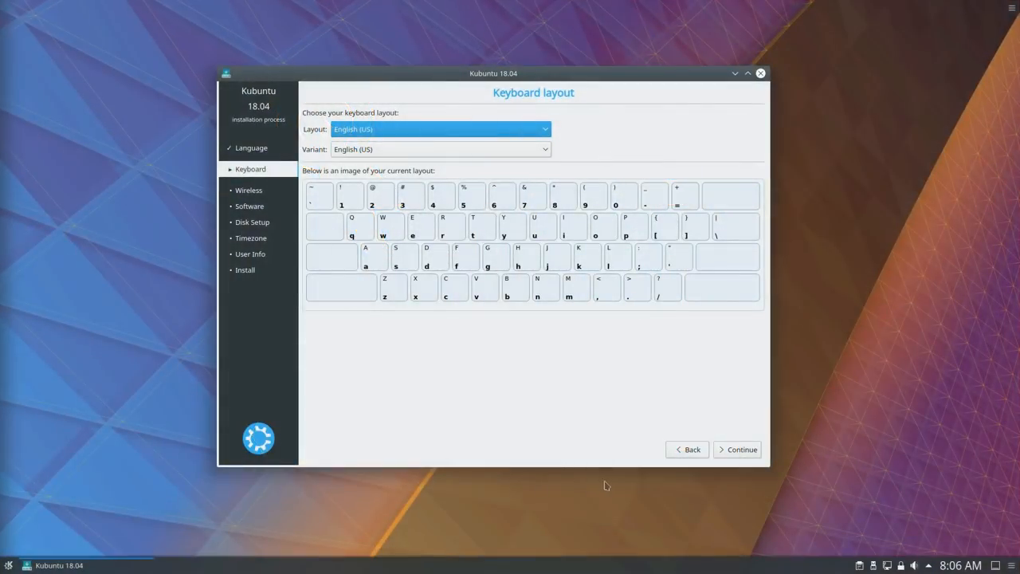
Continue past Keyboard layout and choose Minimal installation on the software step.
left_click(737, 449)
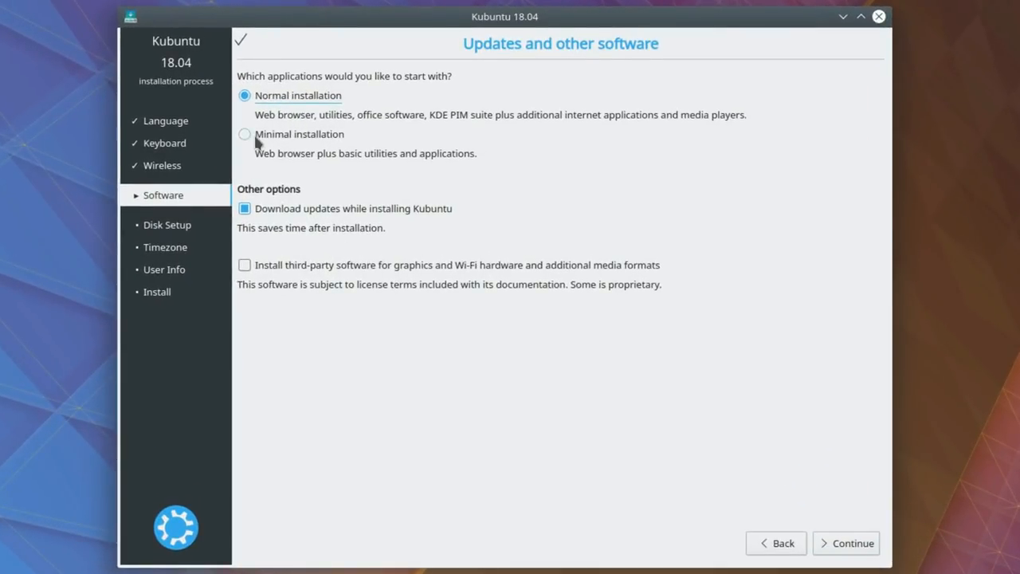
left_click(245, 134)
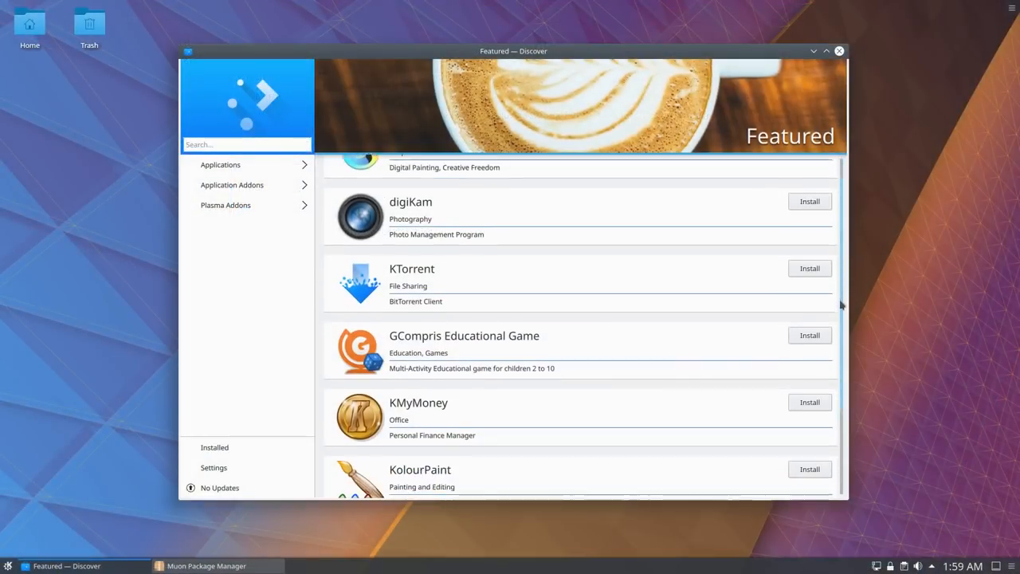
Browse Discover's Featured list, then the Applications catalogue's Internet category.
scroll("down", 3)
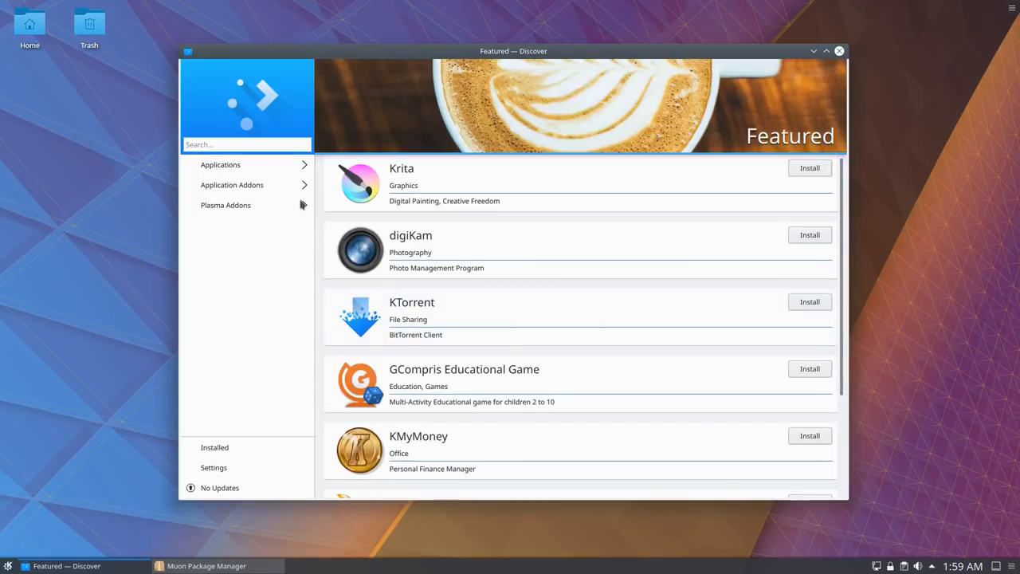
left_click(221, 164)
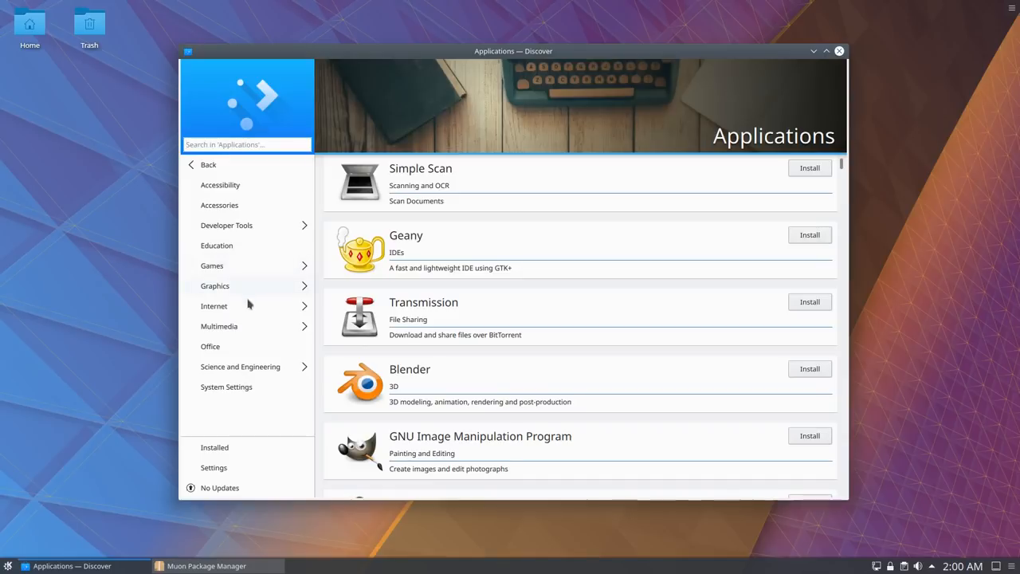
left_click(206, 566)
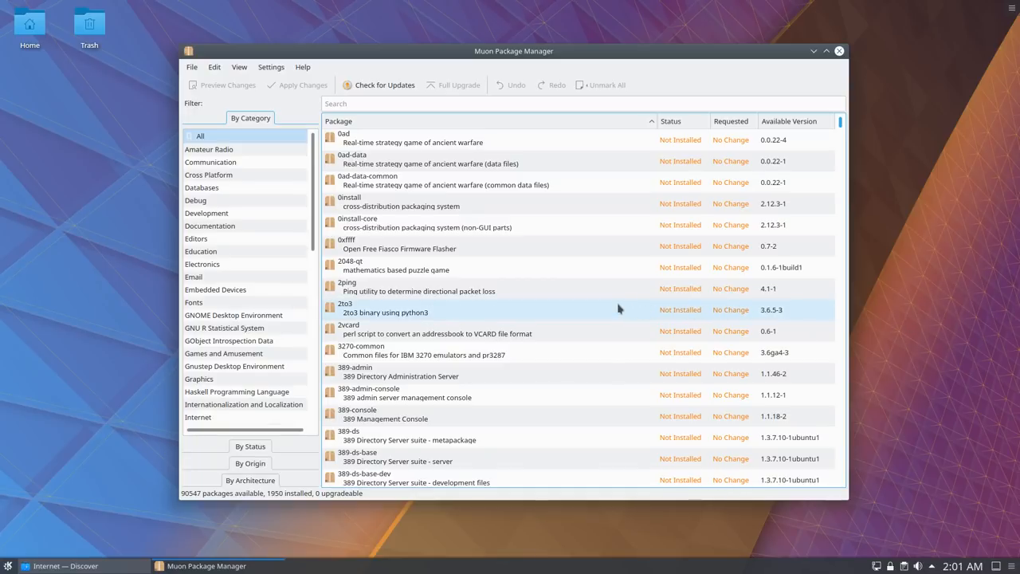
scroll("down", 3)
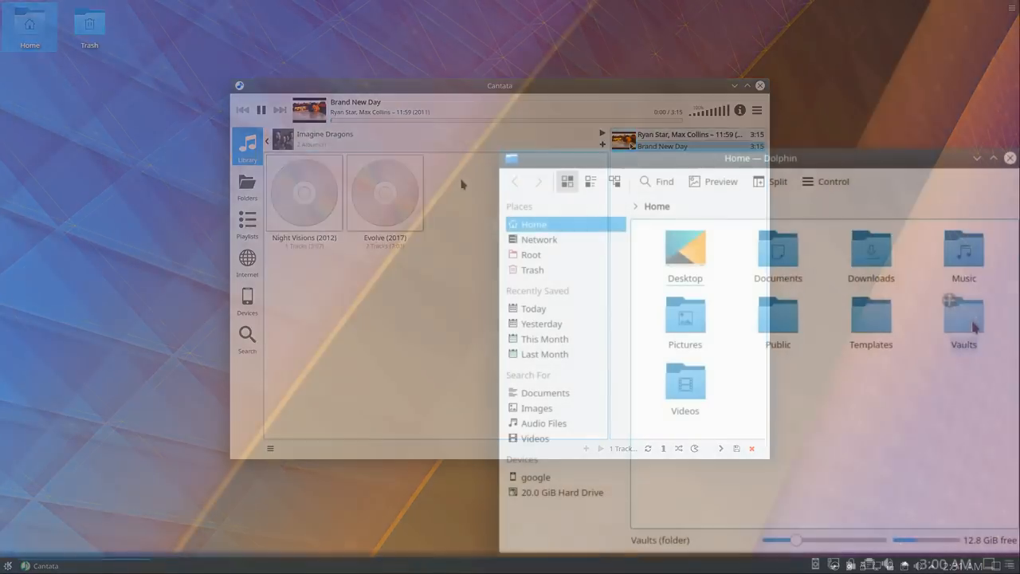
Unlock the Company Plans vault with its password via the Vaults applet.
double_click(963, 315)
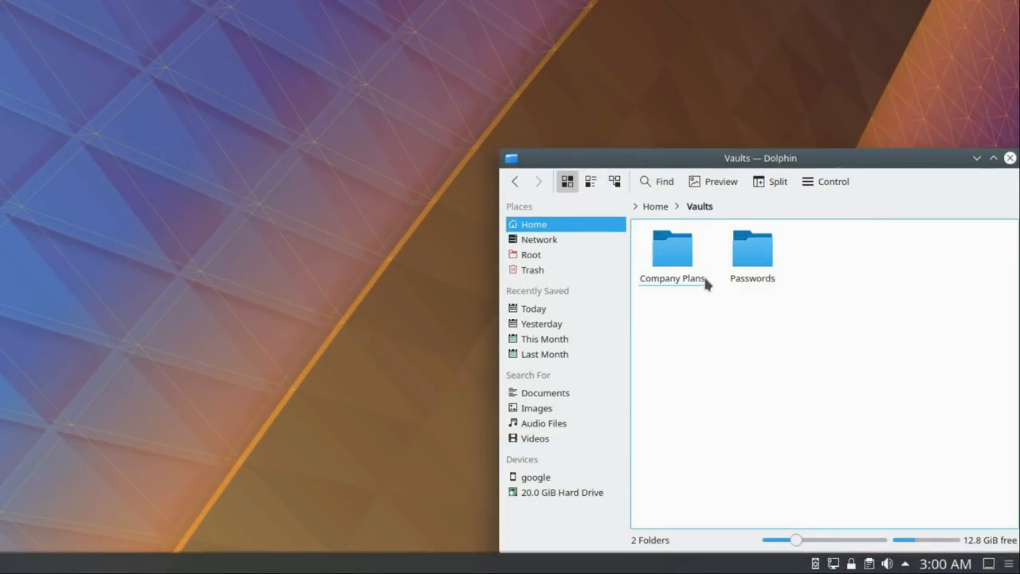
double_click(672, 248)
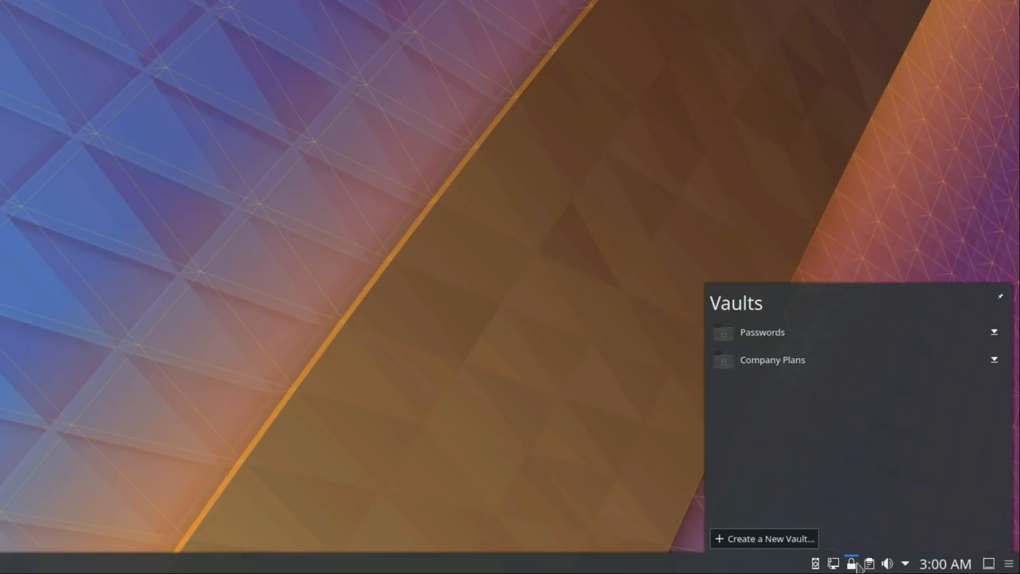
left_click(772, 360)
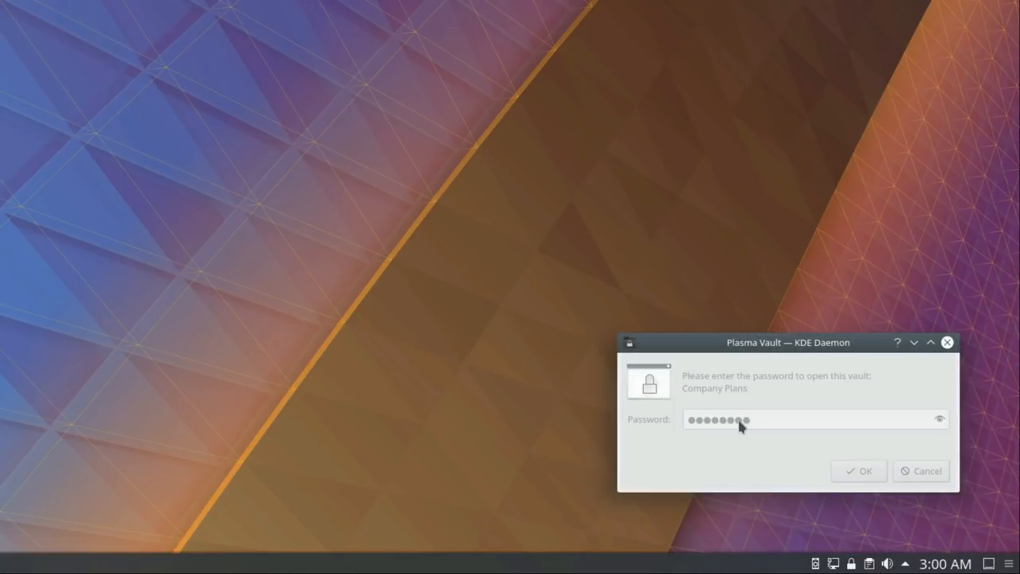
left_click(859, 470)
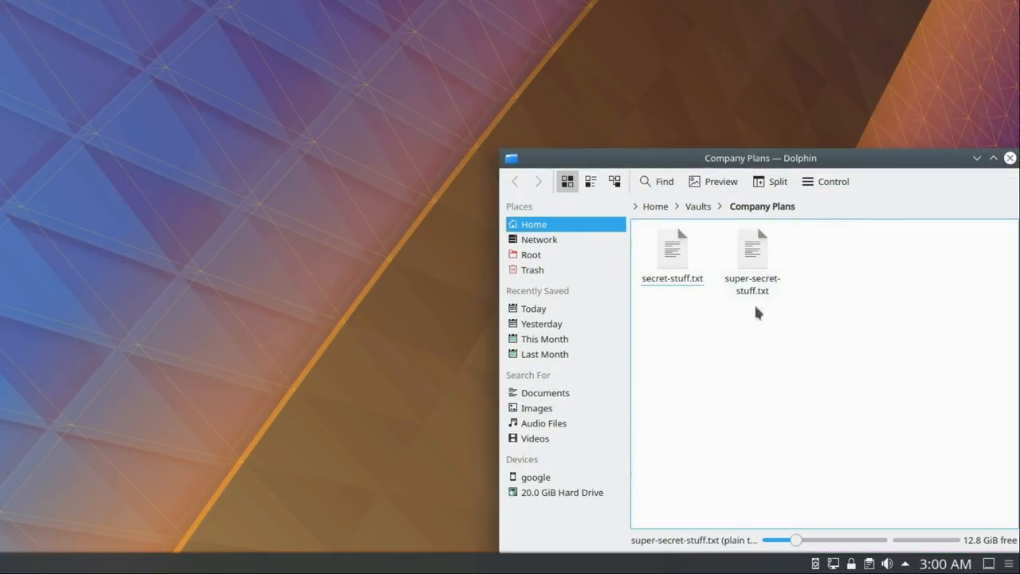
Open super-secret-stuff.txt from the vault in Kate.
left_click(672, 247)
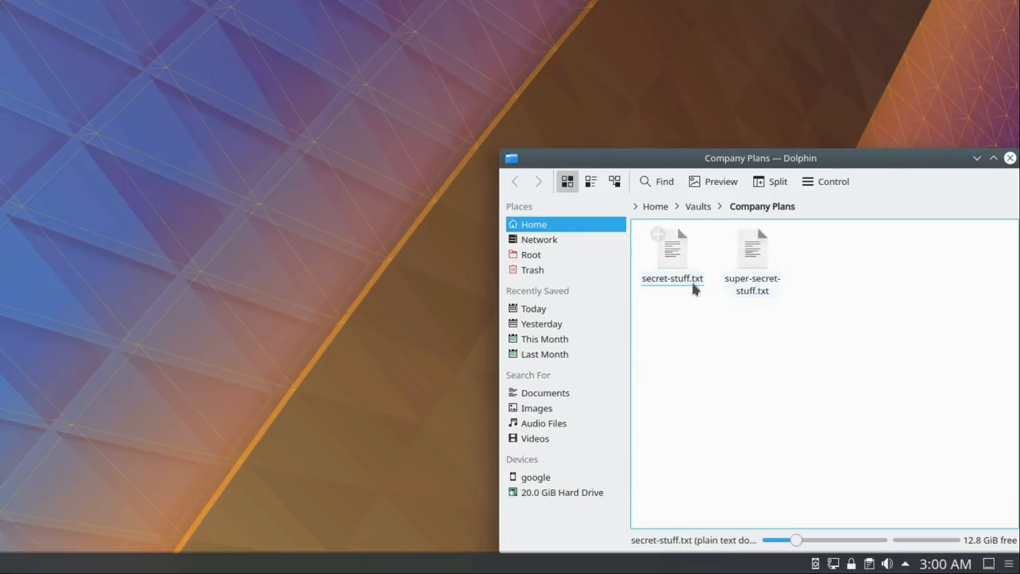
left_click(751, 247)
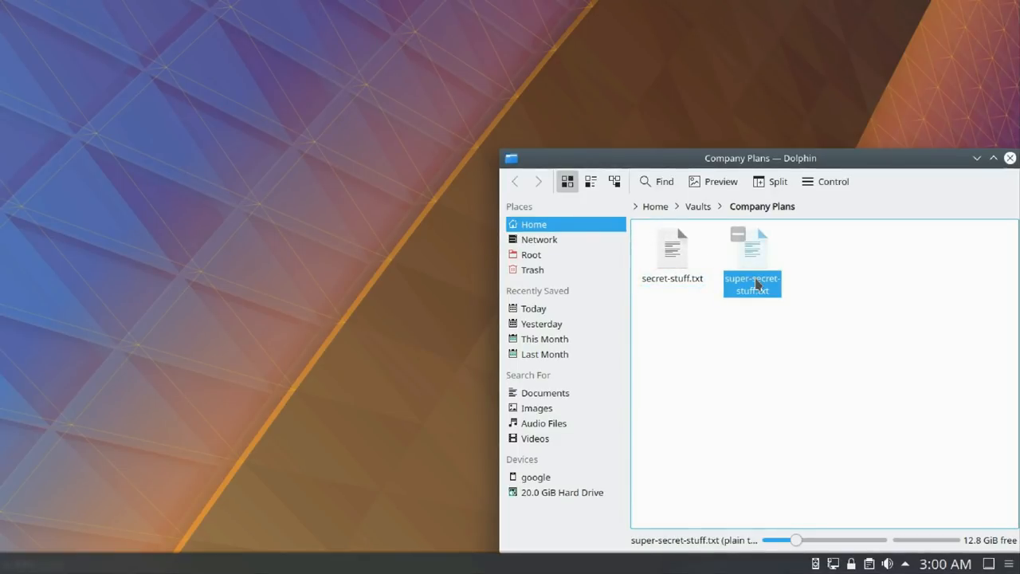
double_click(752, 259)
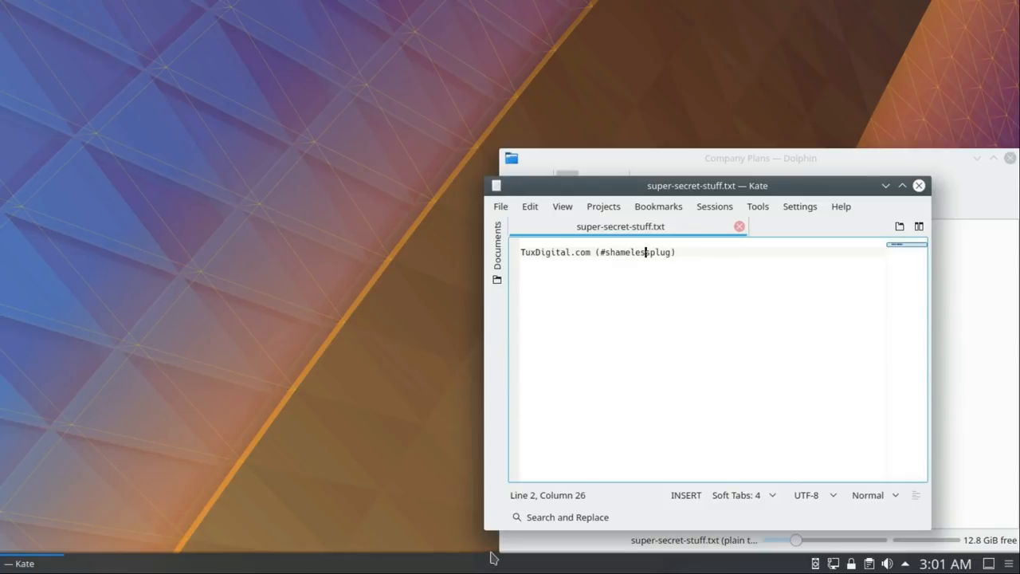
left_click(53, 7)
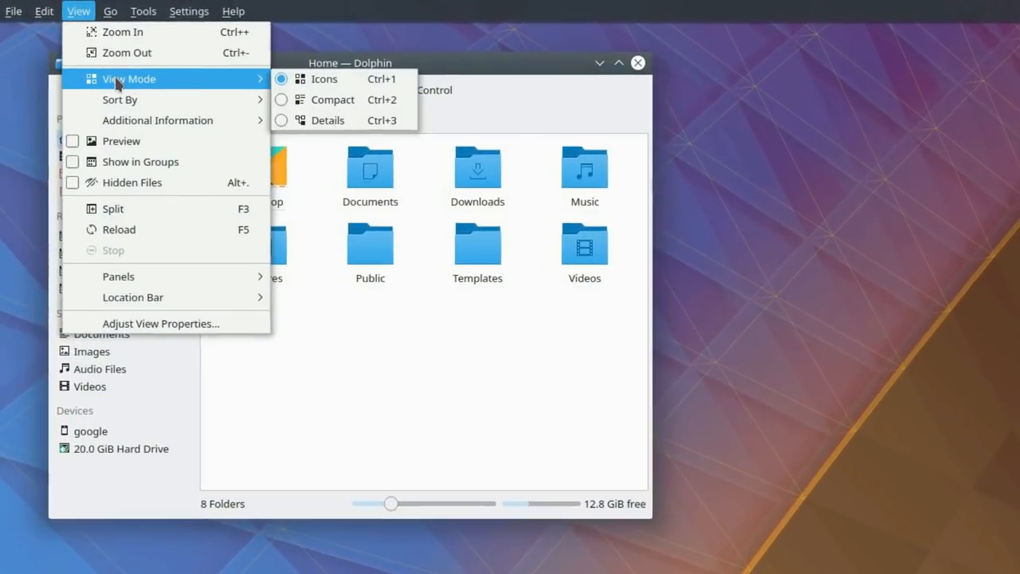
mouse_move(131, 183)
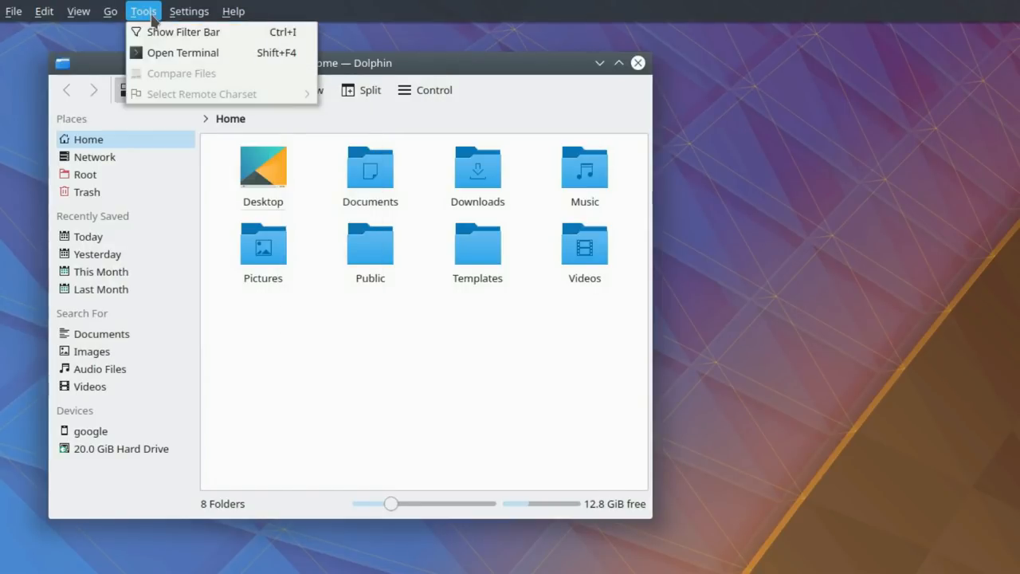
Browse Dolphin's Settings and Help menus and view About Dolphin.
left_click(189, 11)
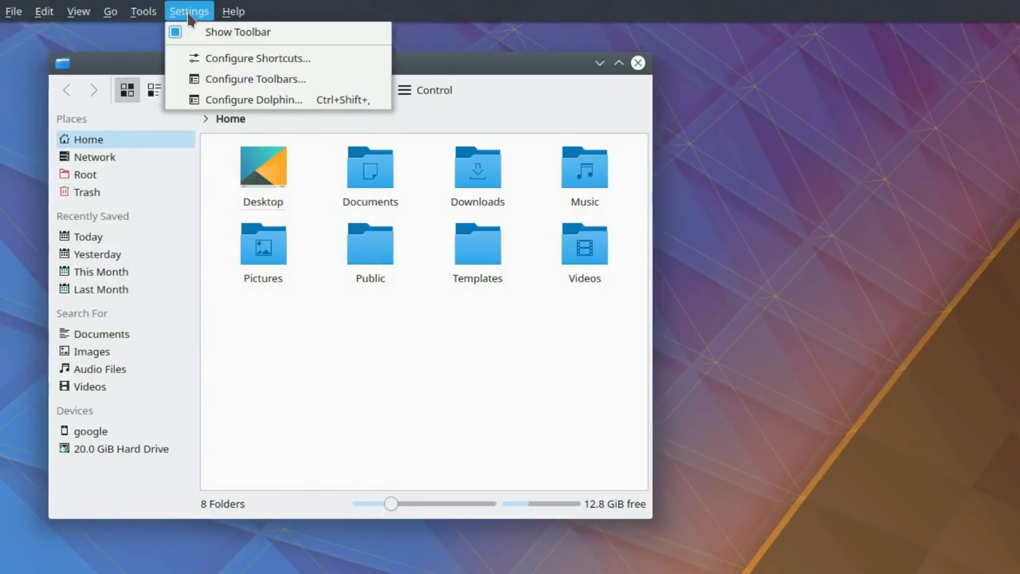
left_click(233, 11)
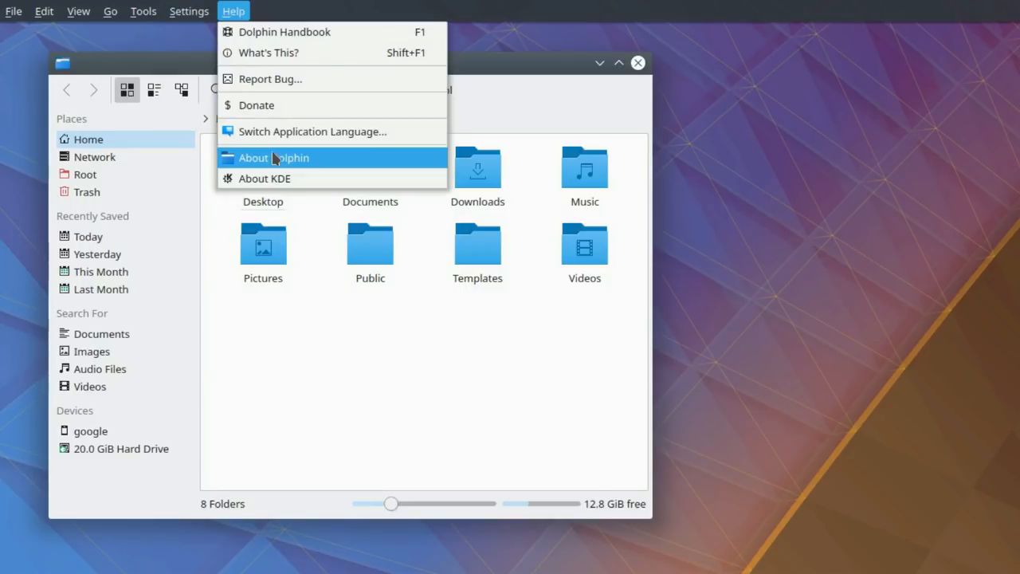
left_click(273, 157)
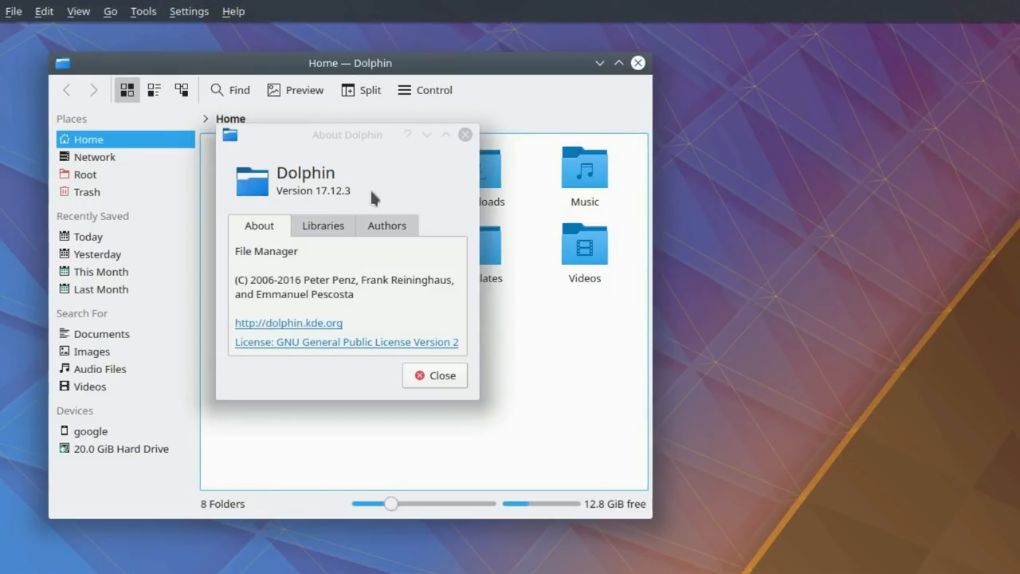
mouse_move(421, 213)
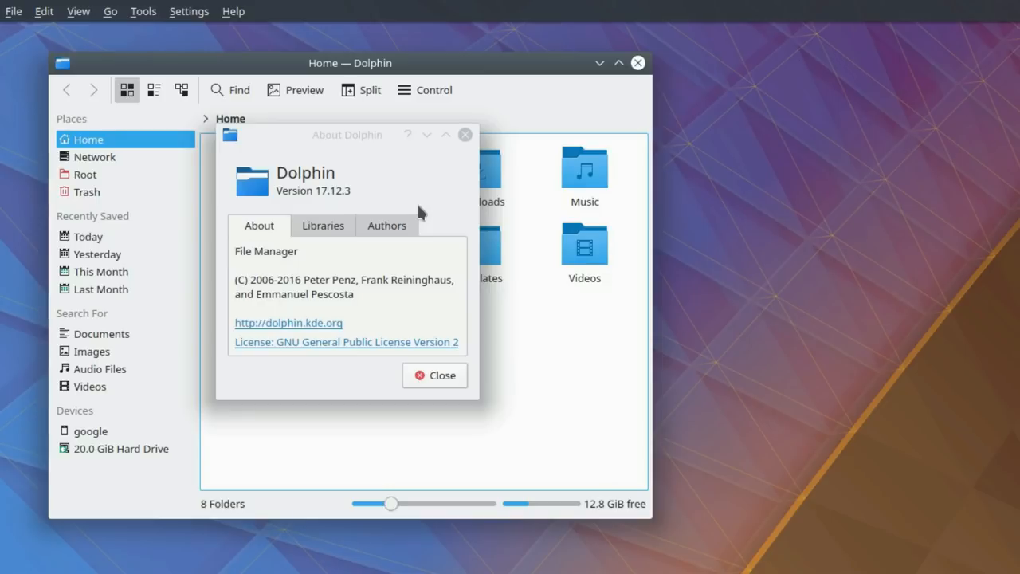
mouse_move(451, 233)
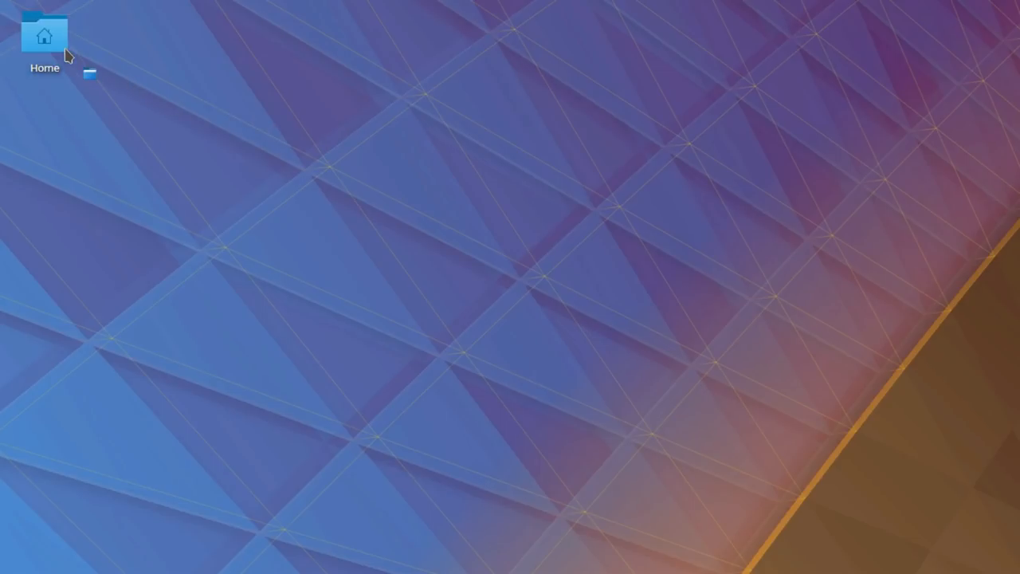
Move spring-loading.txt into Documents by spring-loading through the desktop Home icon.
double_click(45, 35)
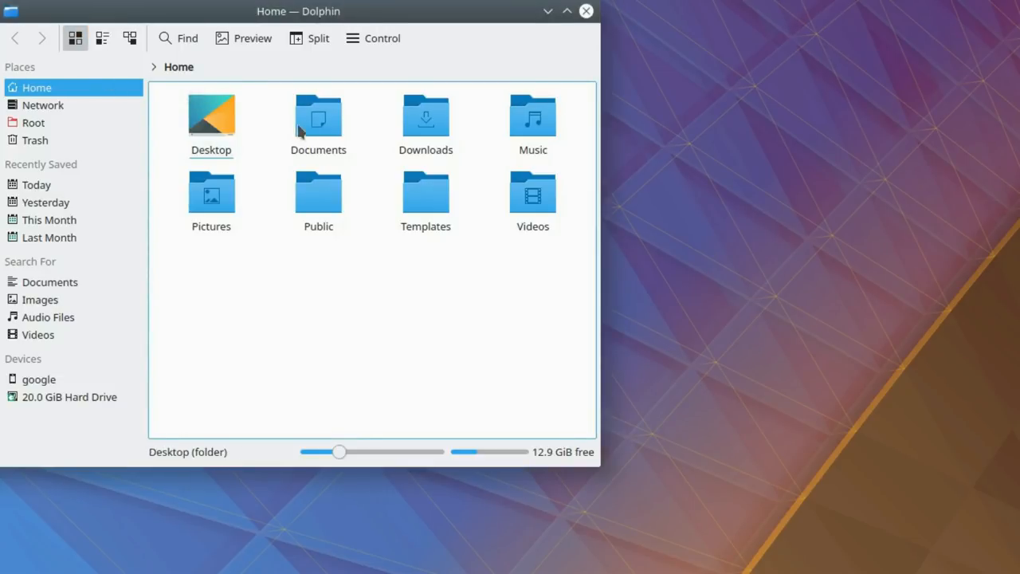
double_click(319, 120)
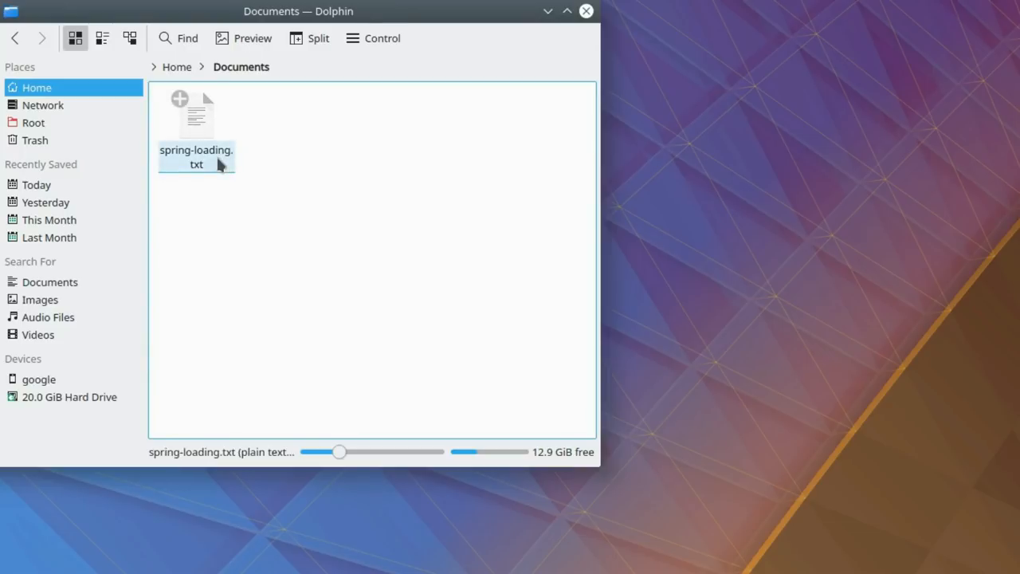
left_click(587, 10)
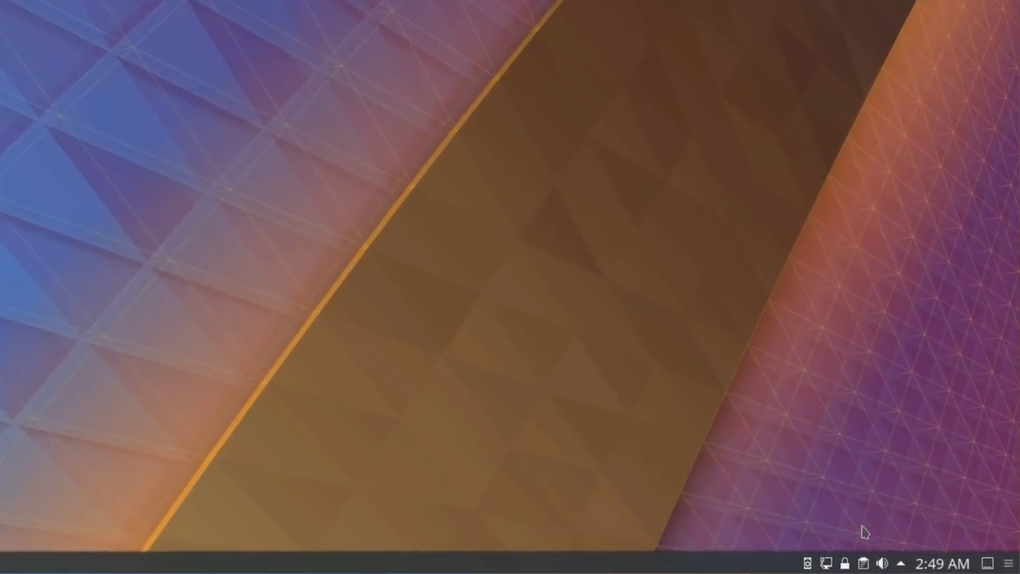
Copy the spring-loading.txt name from the Moving: Finished notification in the history.
left_click(889, 562)
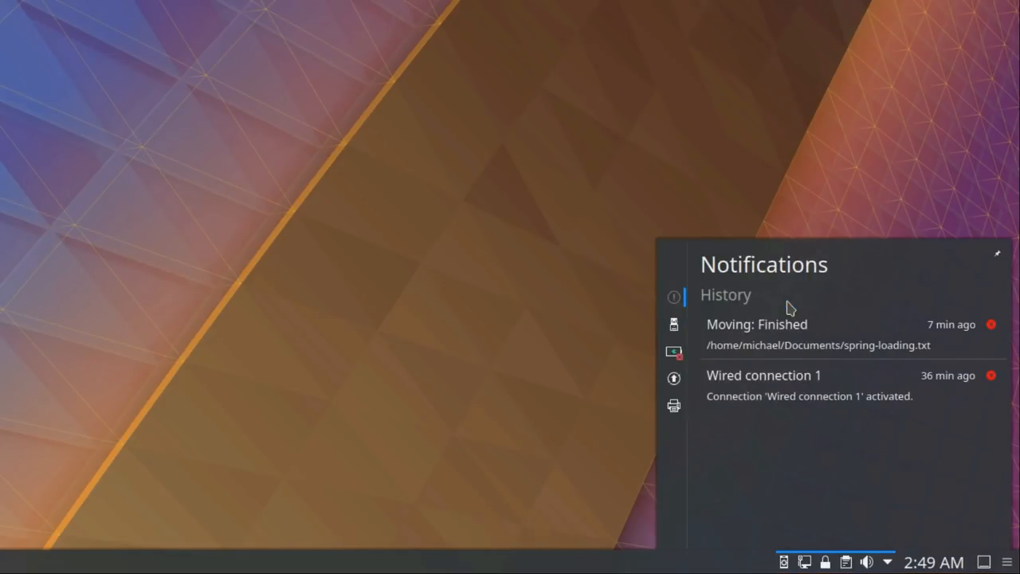
mouse_move(860, 401)
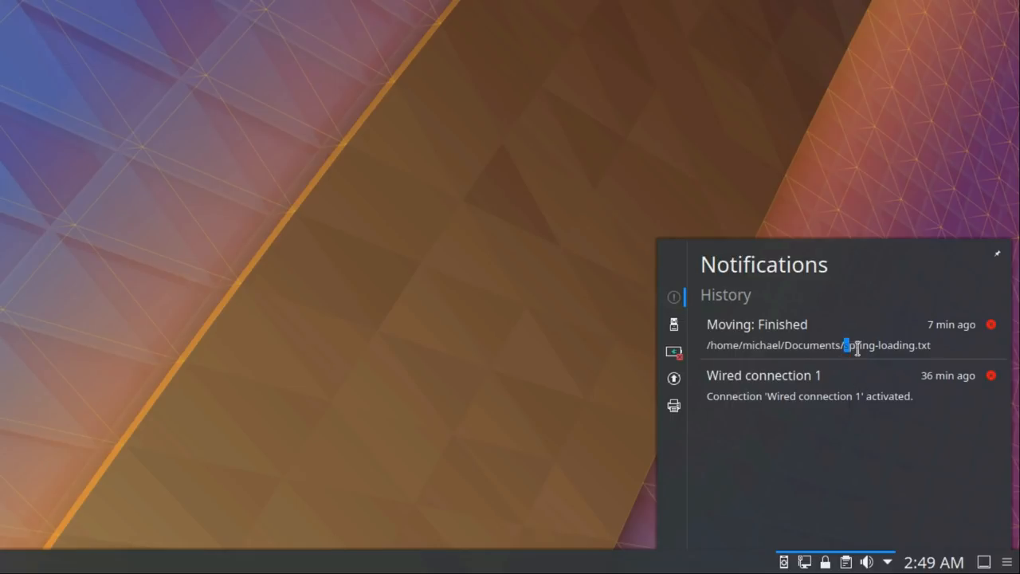
double_click(887, 345)
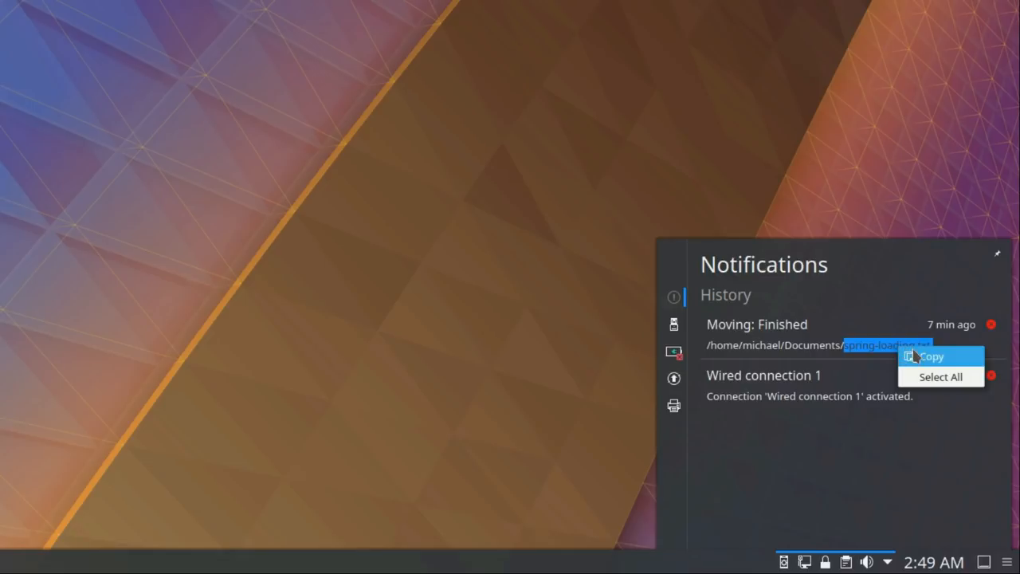
left_click(928, 356)
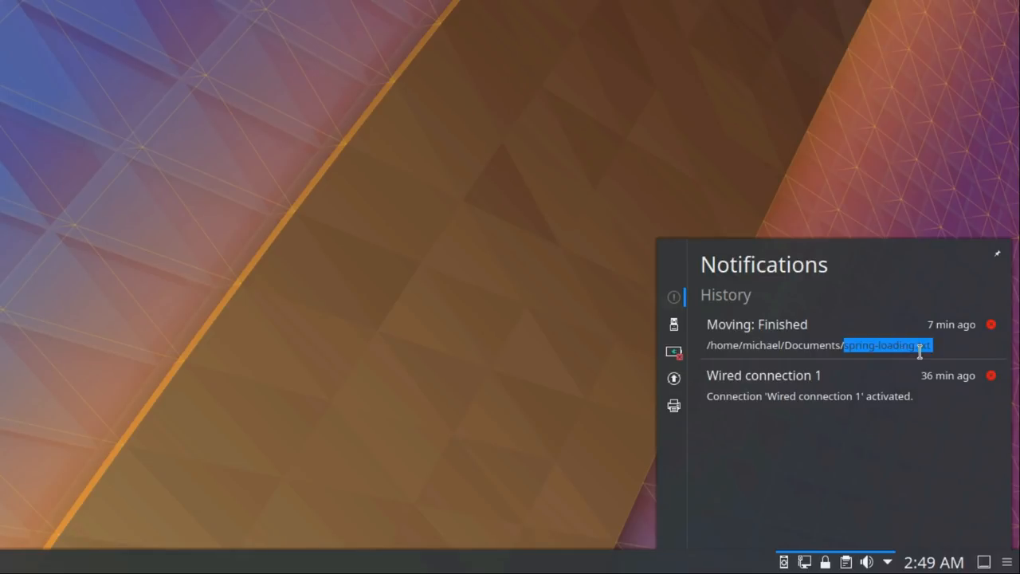